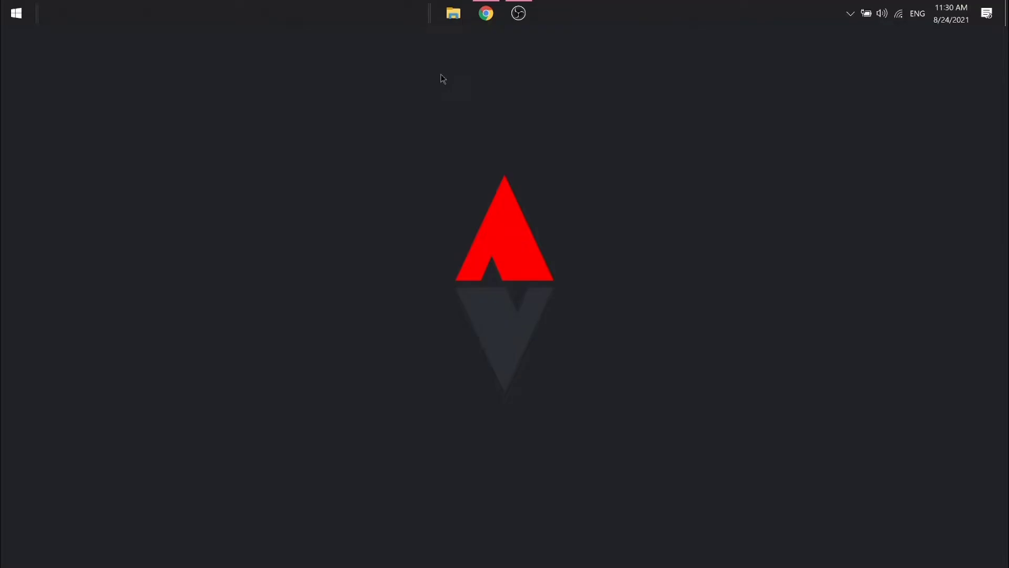
- Launch File Explorer from the taskbar to show Quick access
click(453, 13)
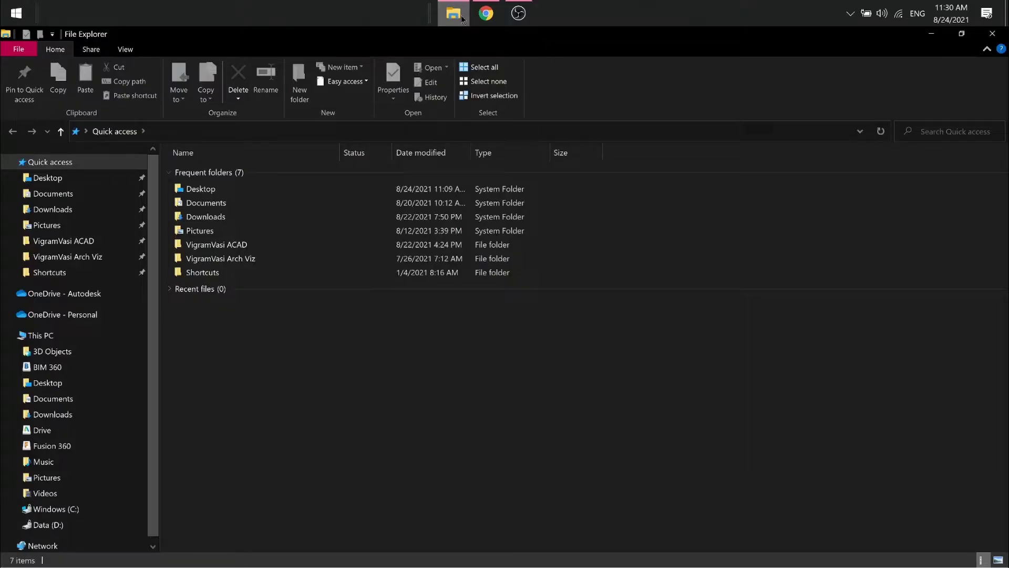
- Show hidden items and read DDA.log in AppData\Local\Autodesk\ODIS, finding exit code 15
click(53, 508)
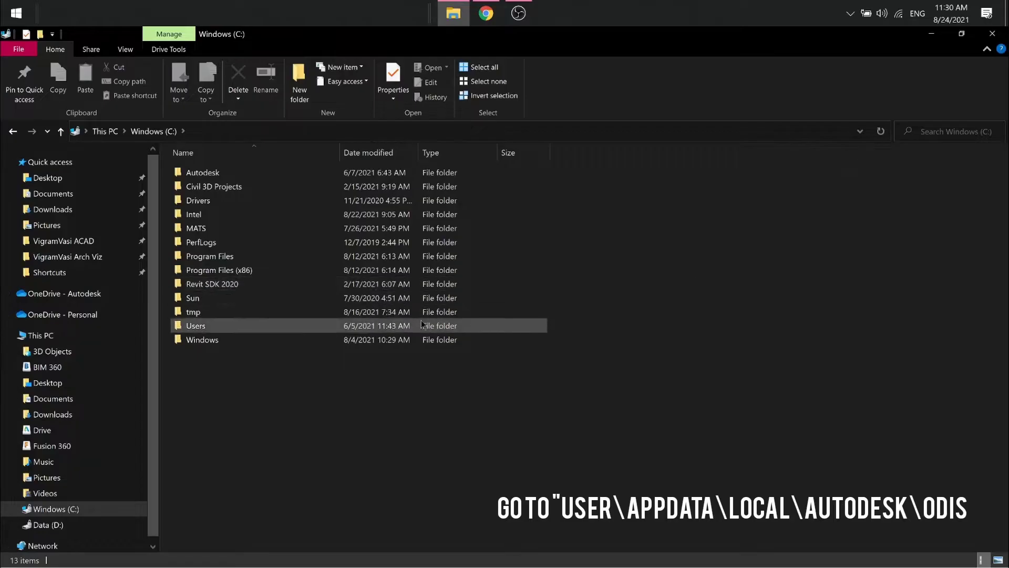
double_click(195, 325)
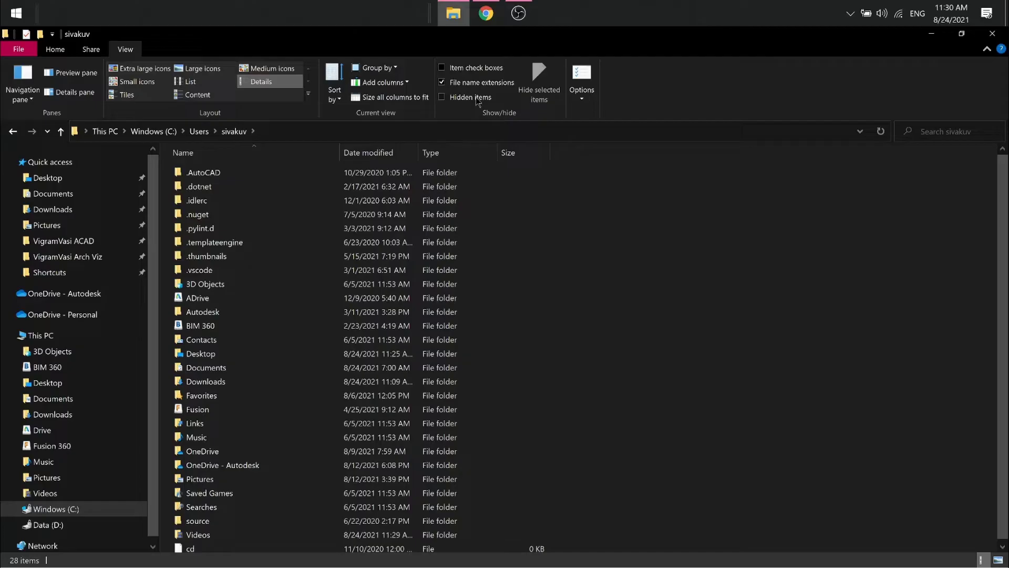
click(442, 97)
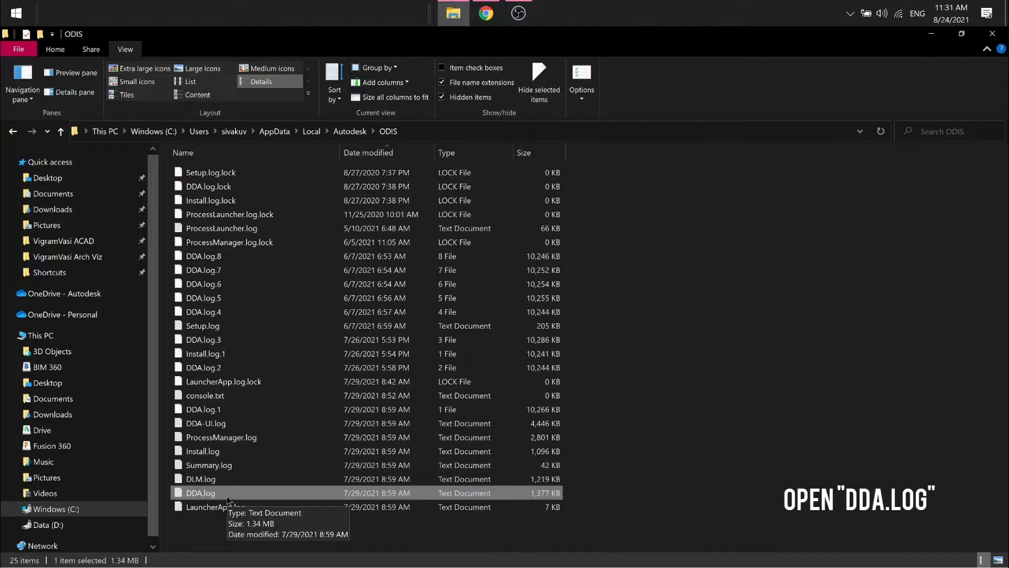
double_click(200, 492)
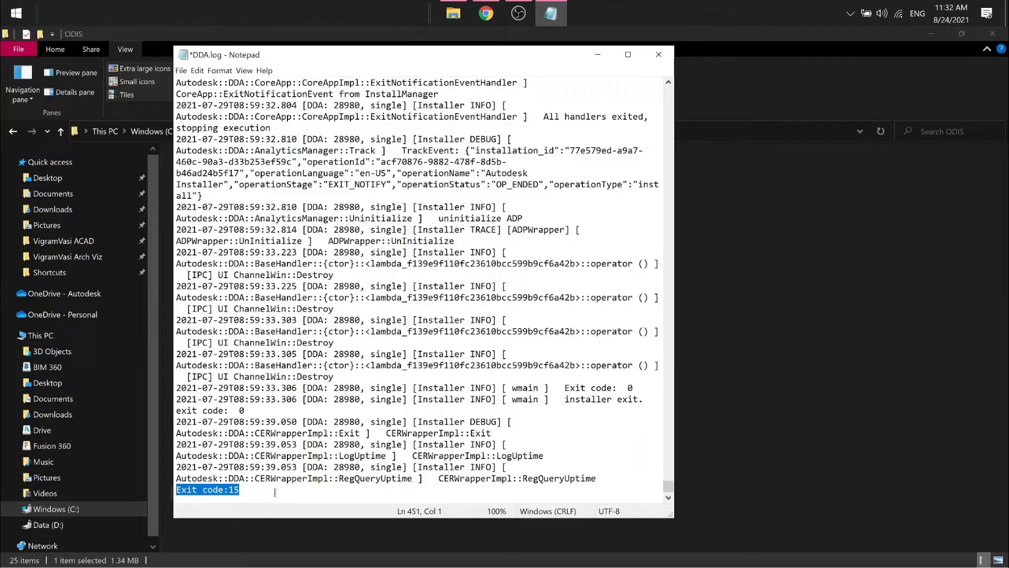
click(658, 55)
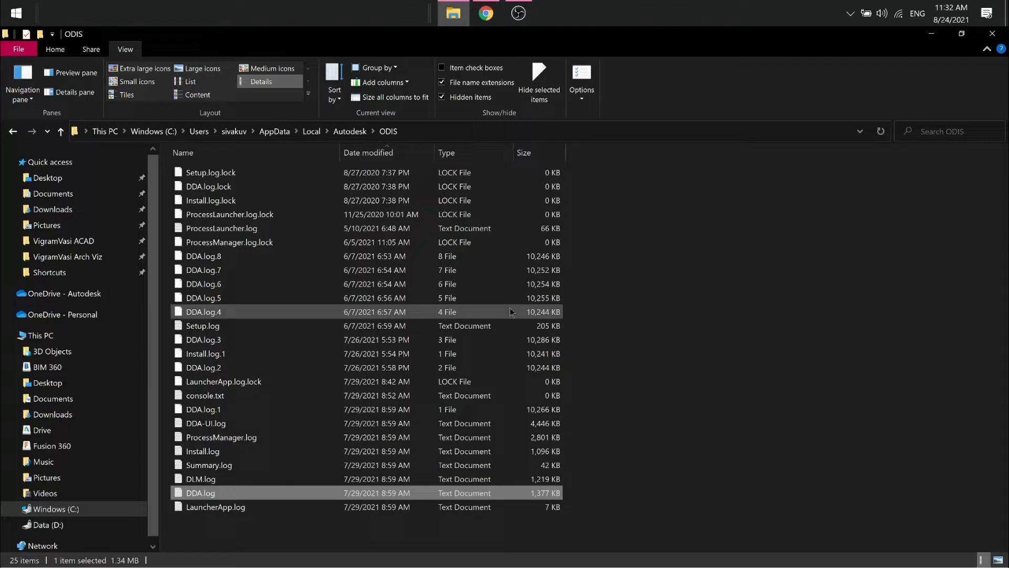
click(485, 13)
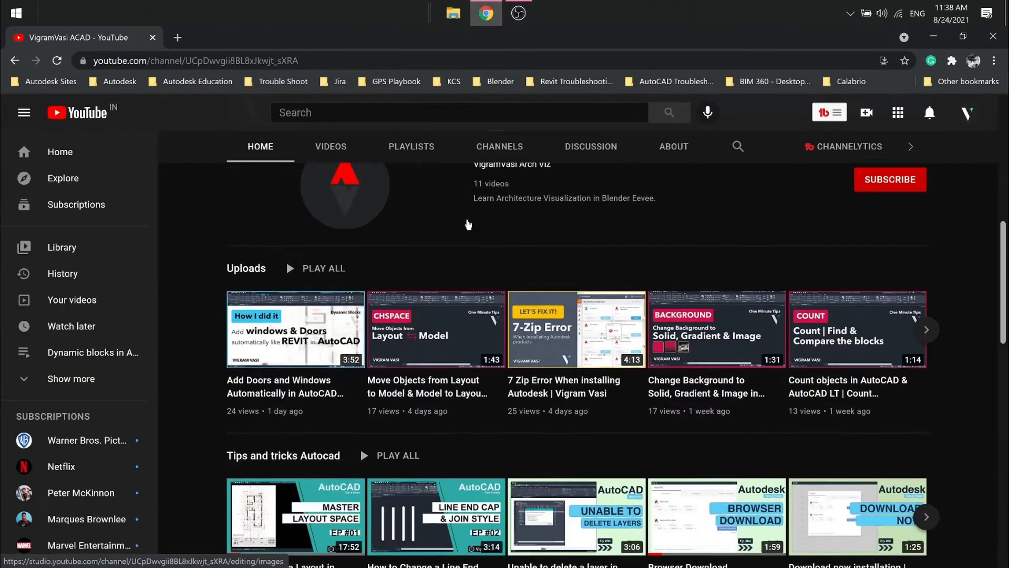
- Scroll the YouTube channel home page down to the Troubleshooting Autodesk Products playlist
scroll(down, 3)
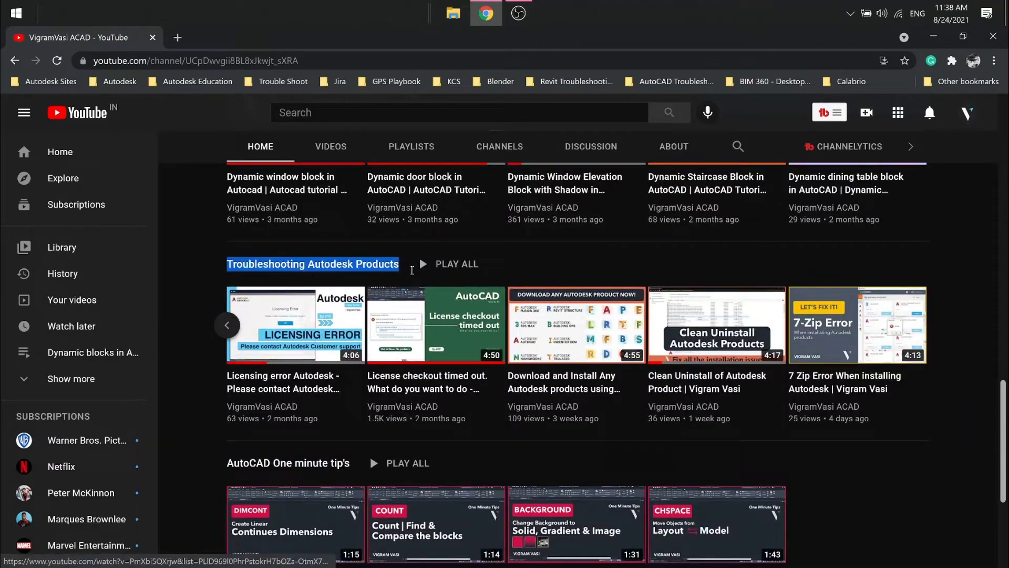
scroll(down, 3)
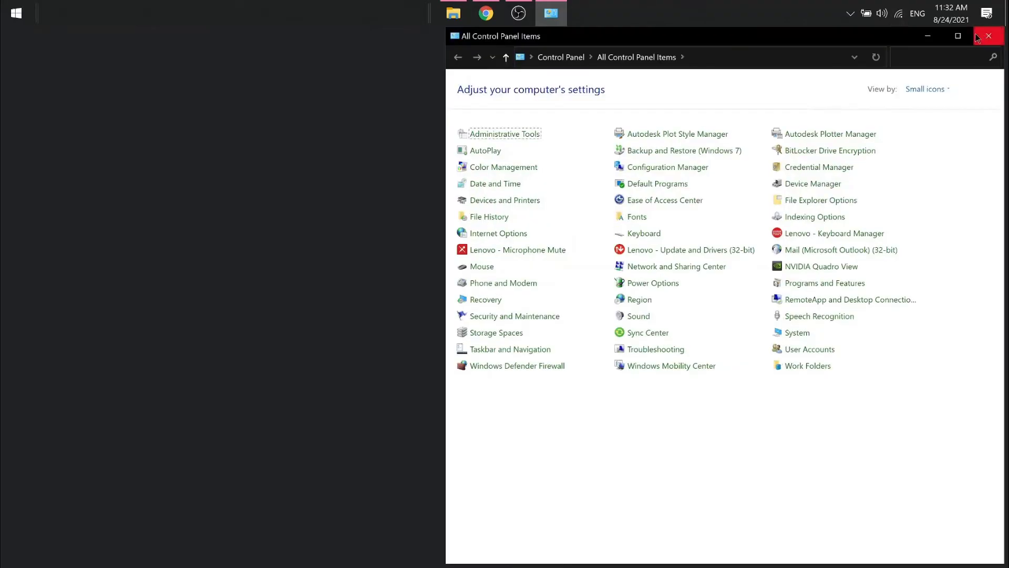
- Search Programs and Features for 'generati' and bring up Generative Design For Revit's uninstall options
click(826, 283)
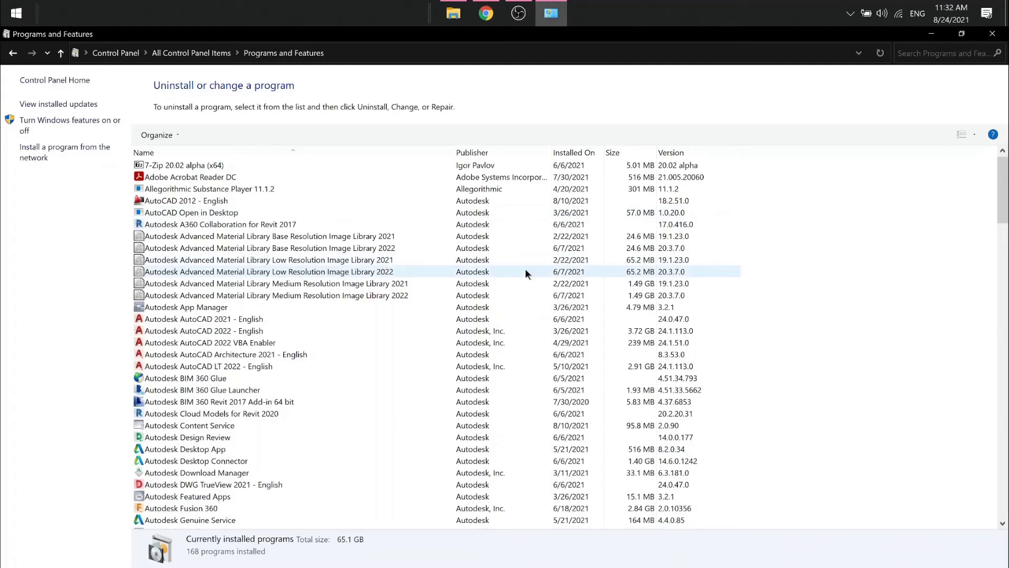
click(946, 52)
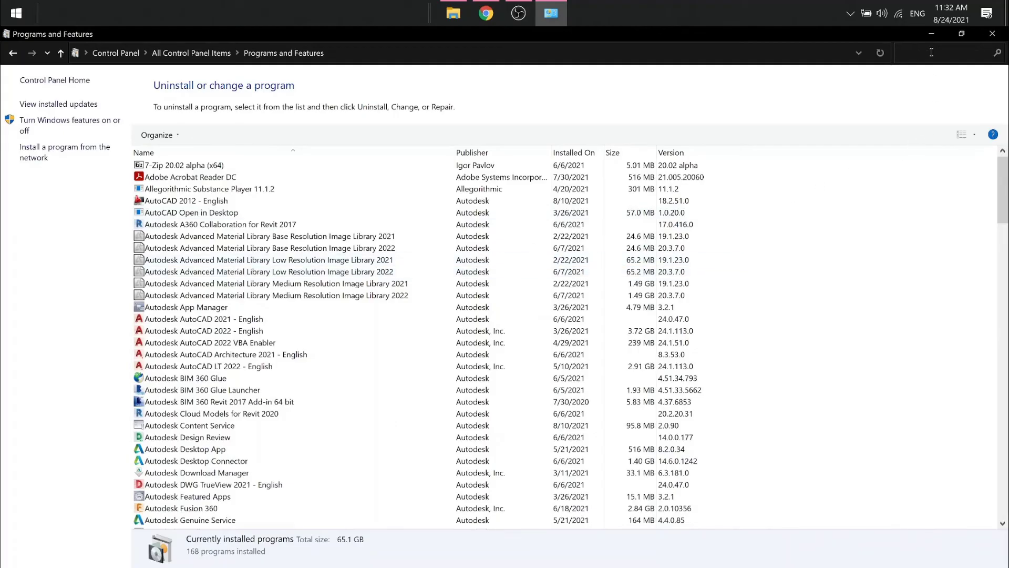
text(generati)
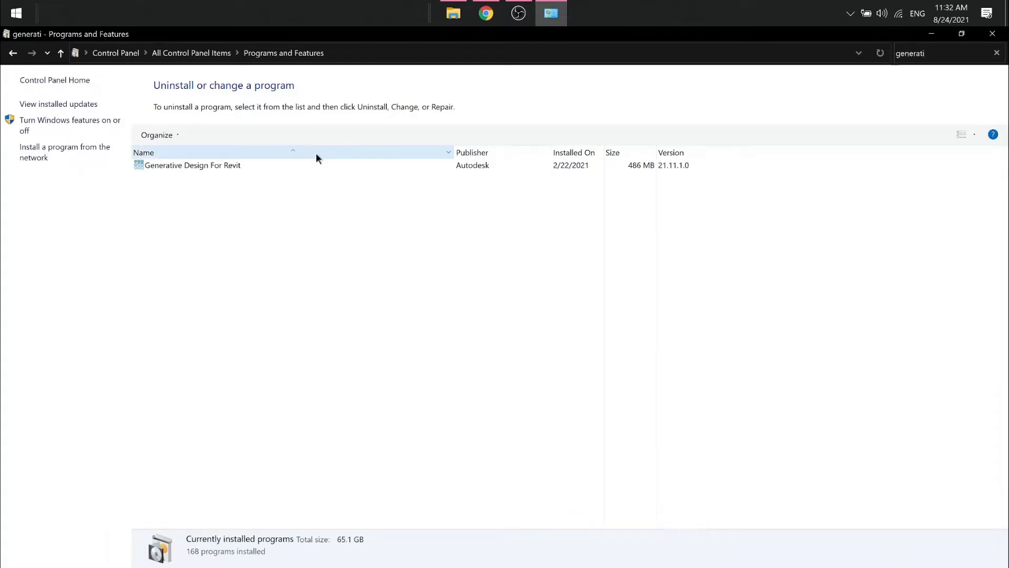
right_click(192, 165)
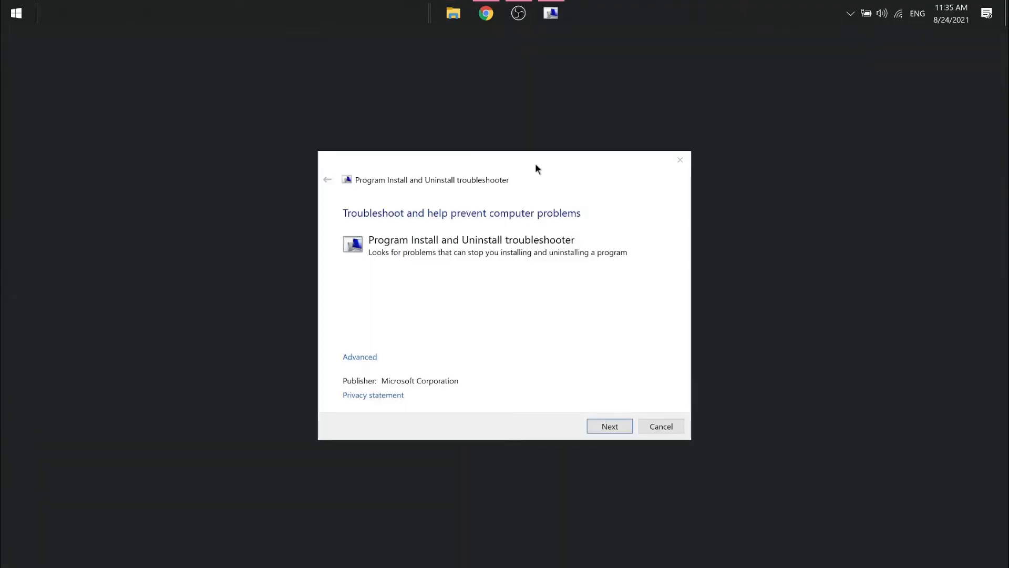
- Choose Uninstalling in the troubleshooter and browse its list of programs
click(608, 425)
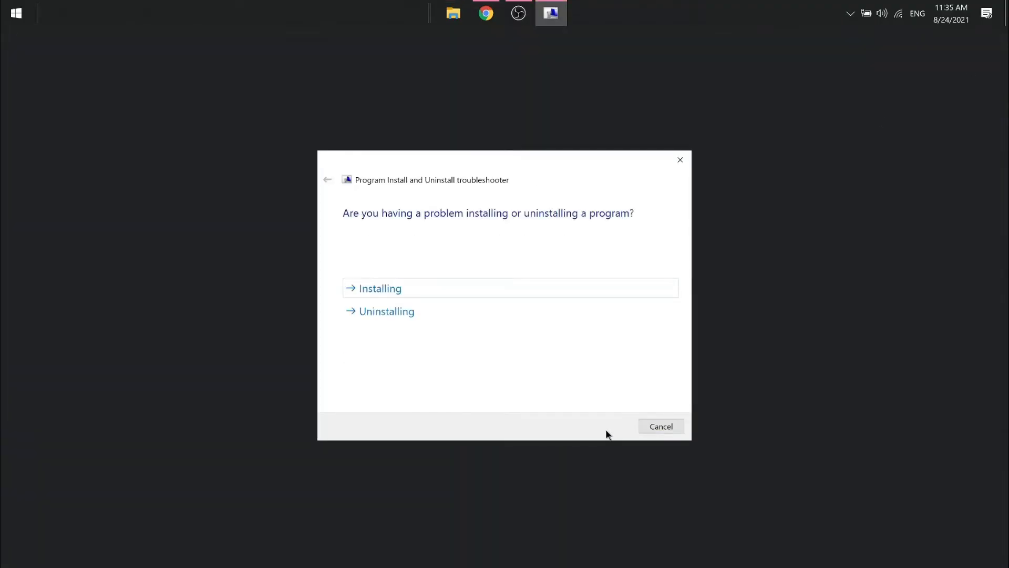
click(378, 287)
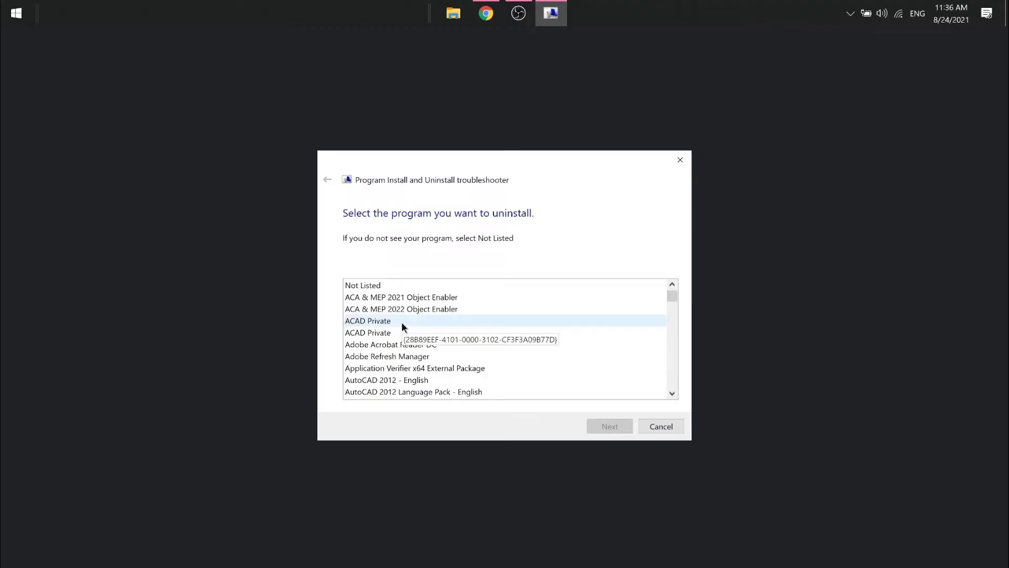
scroll(down, 3)
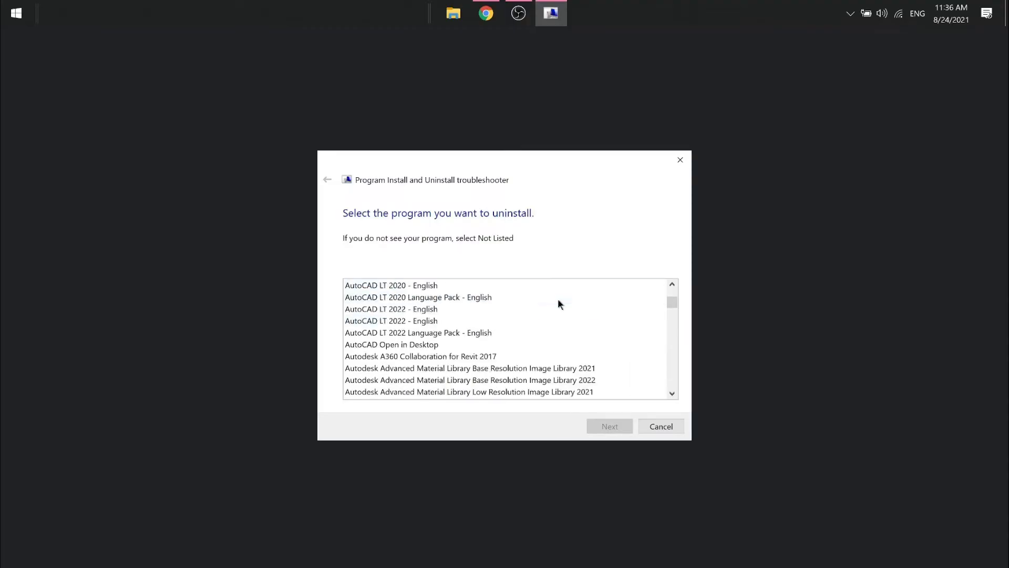
scroll(down, 3)
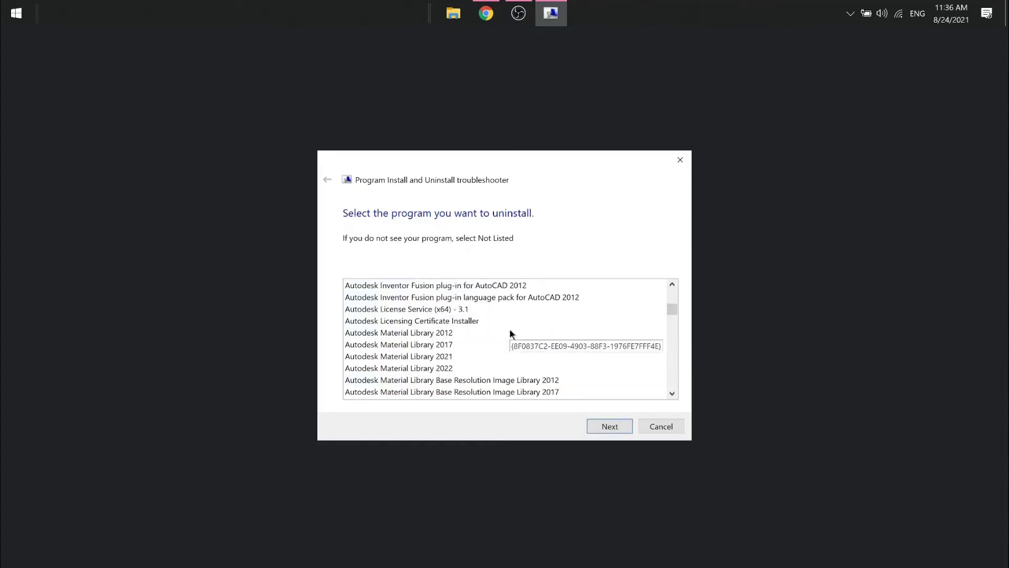
scroll(down, 3)
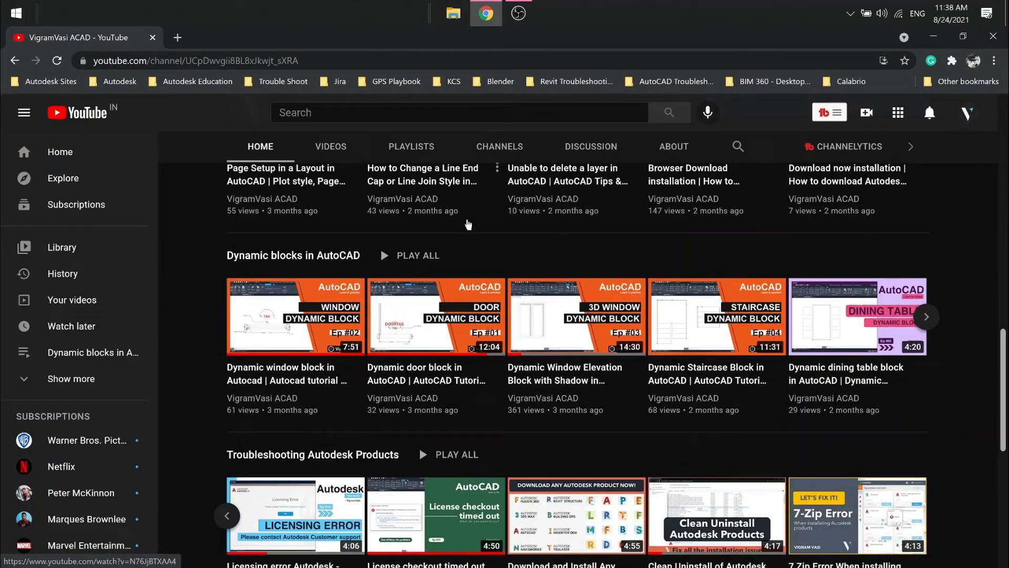
- Bring the Clean Uninstall of Autodesk Product video into view on YouTube
scroll(down, 3)
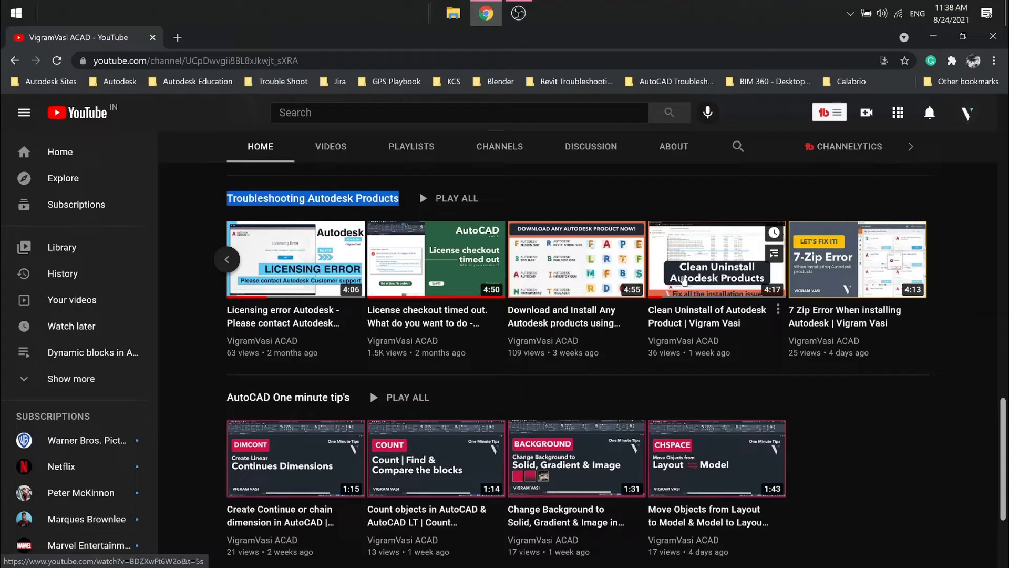
click(550, 12)
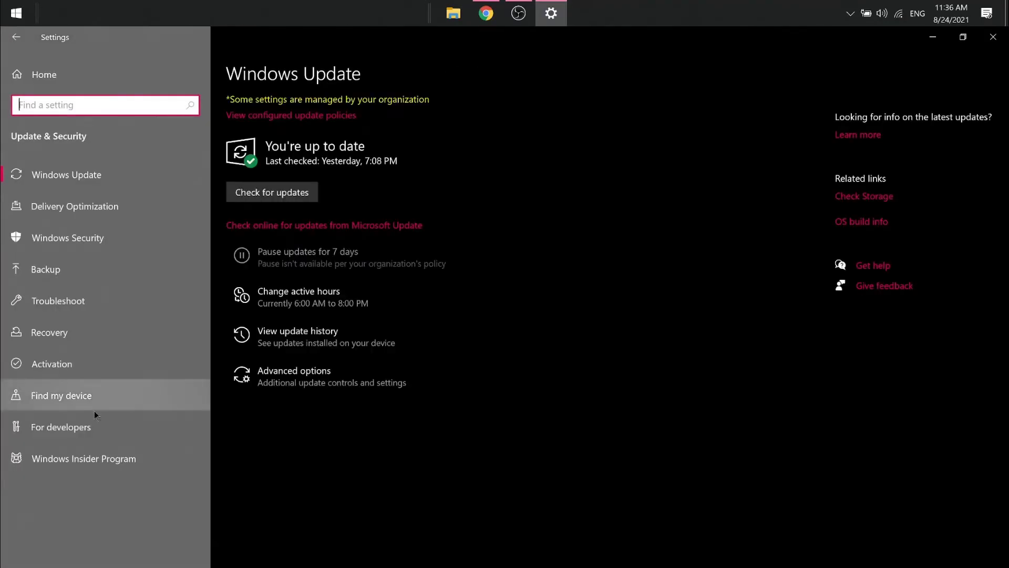
- Check for Windows updates, finding five downloading, then close Settings
click(271, 192)
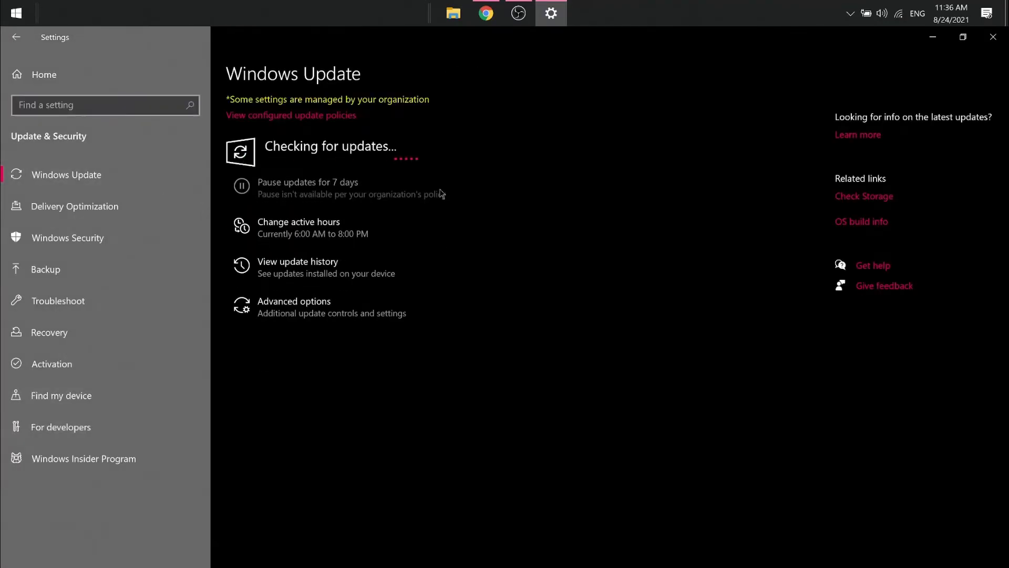
mouse_move(435, 189)
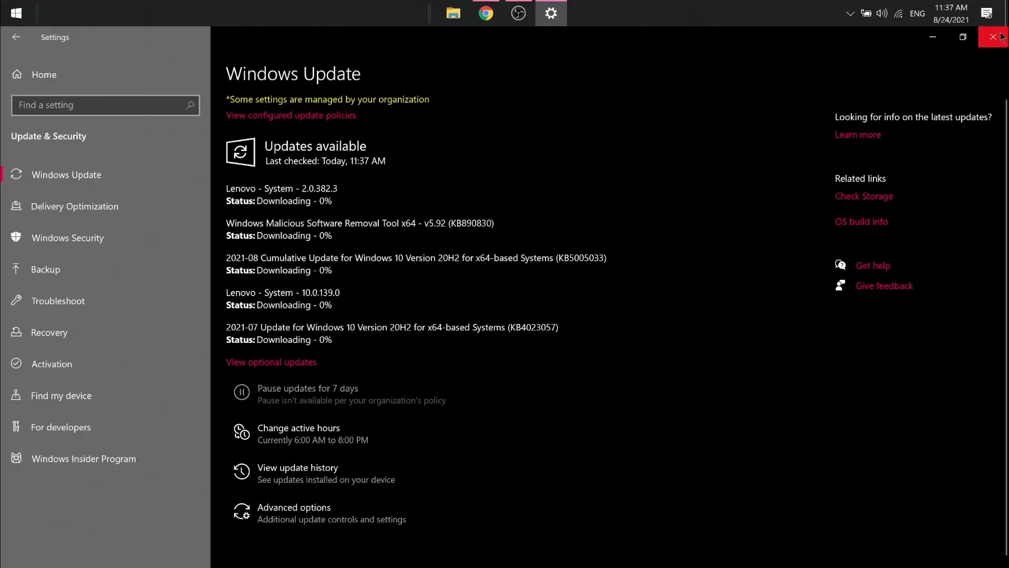
click(997, 36)
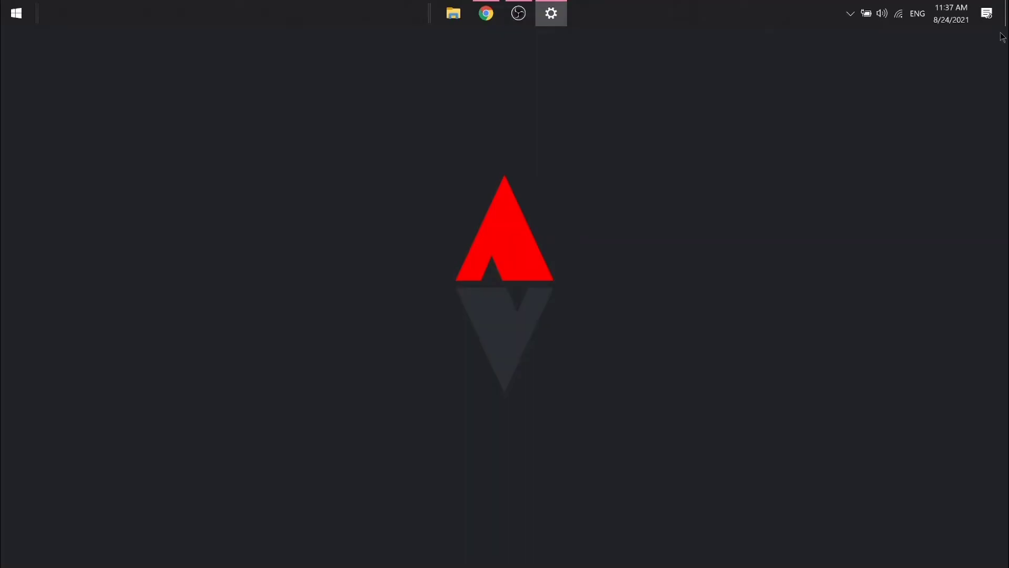